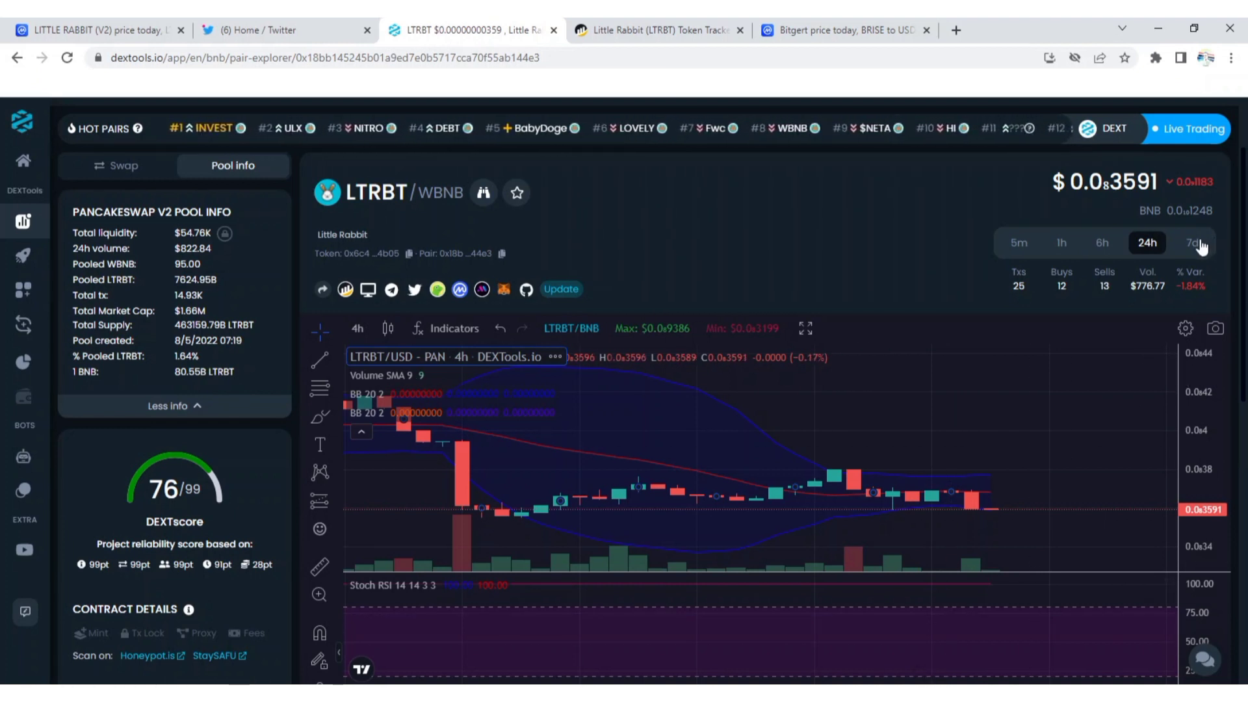
- Compare the LTRBT/WBNB pair's 7-day, 1-hour and 24-hour trading stats, scrolling down the pair page
click(1191, 242)
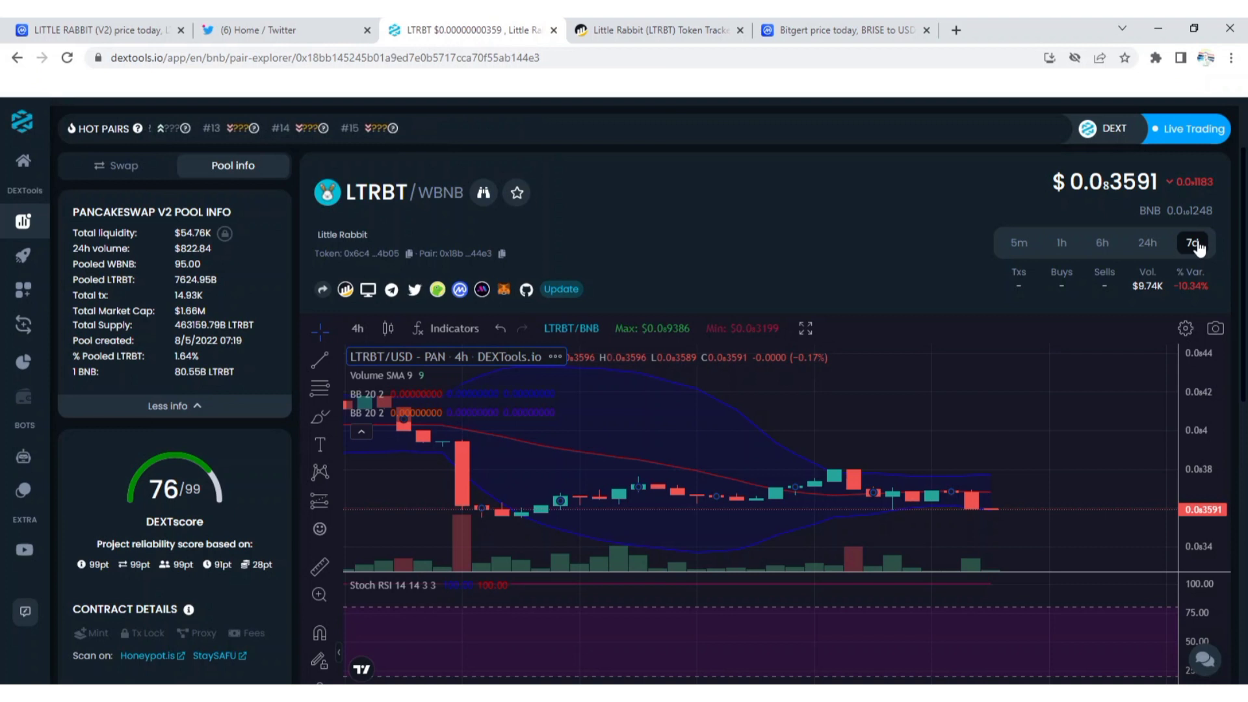
click(1060, 242)
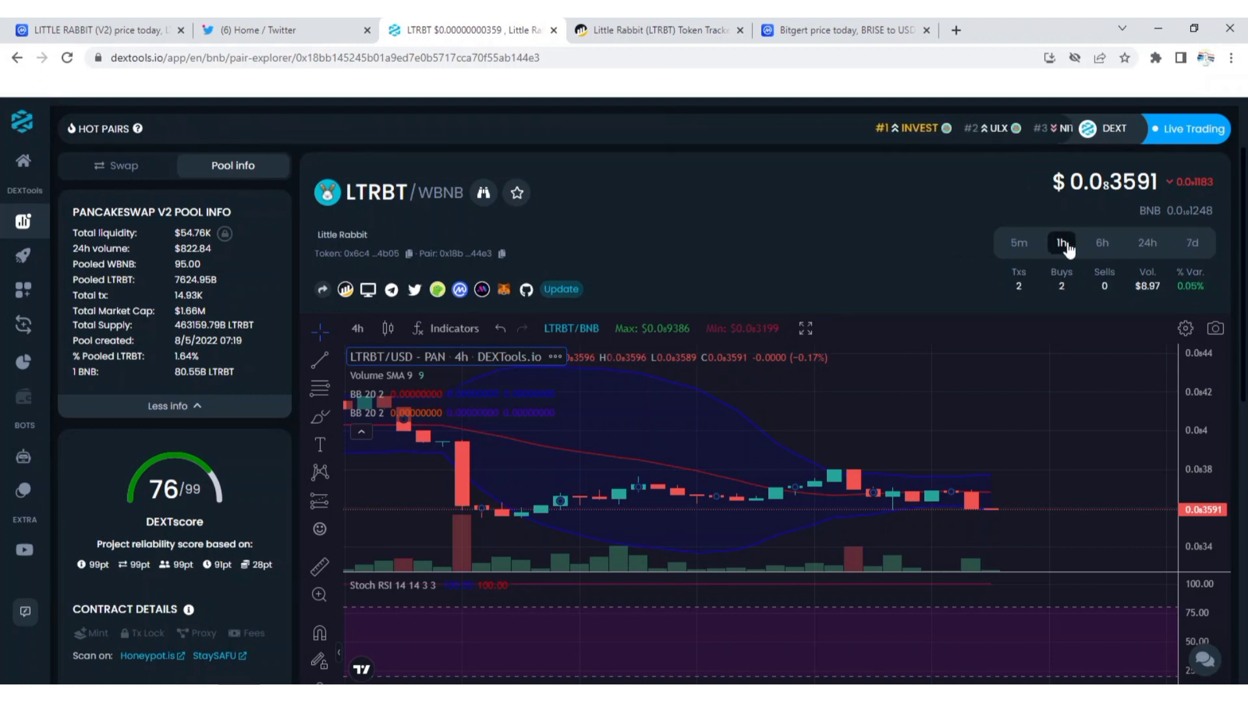
click(1146, 242)
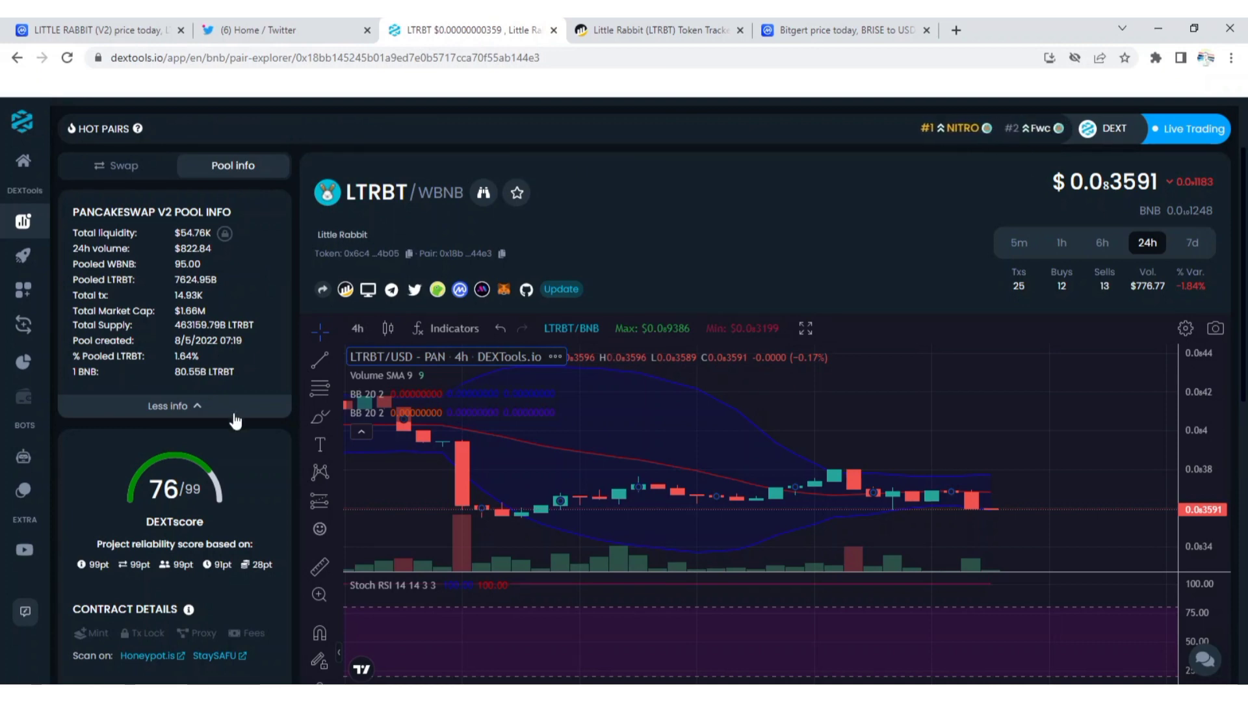
scroll(down, 3)
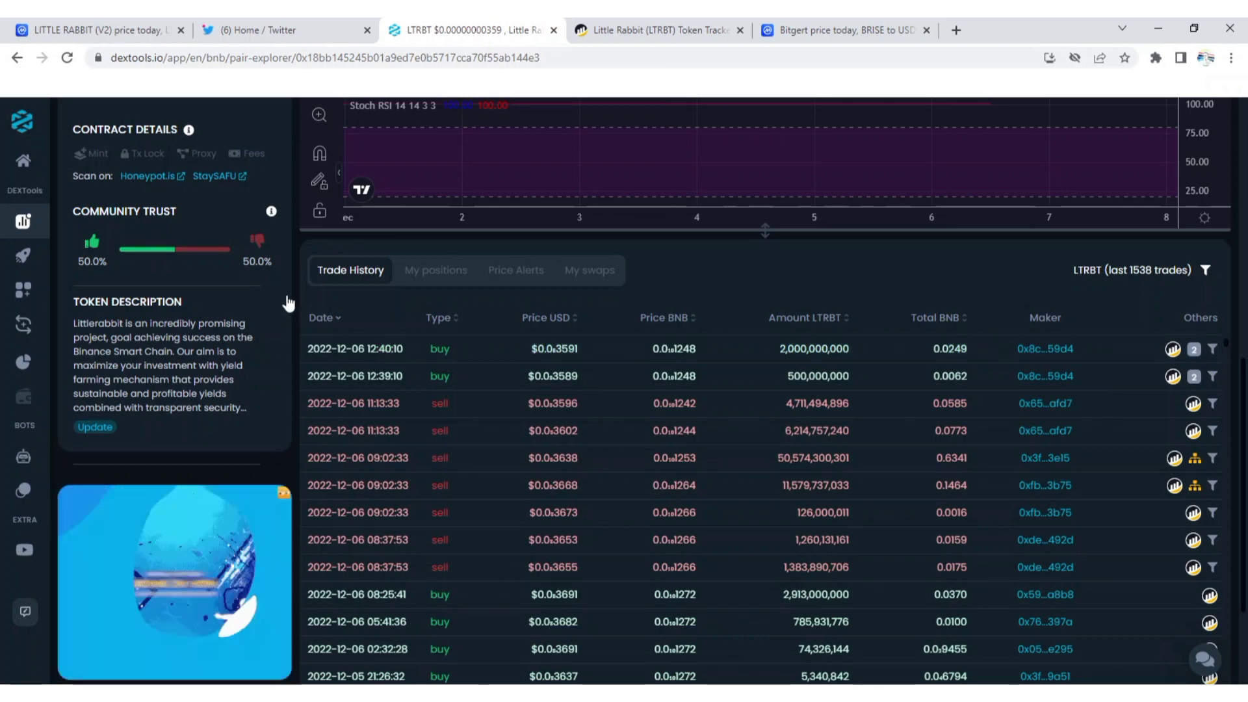
scroll(down, 3)
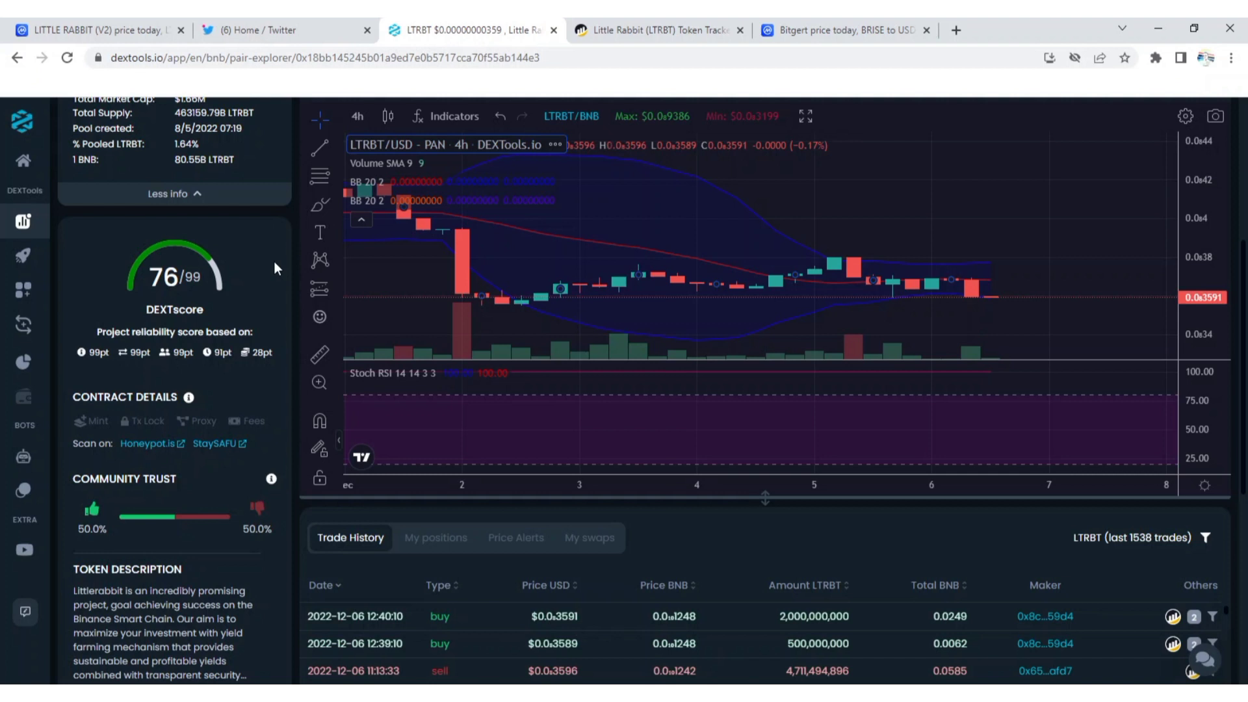
scroll(down, 3)
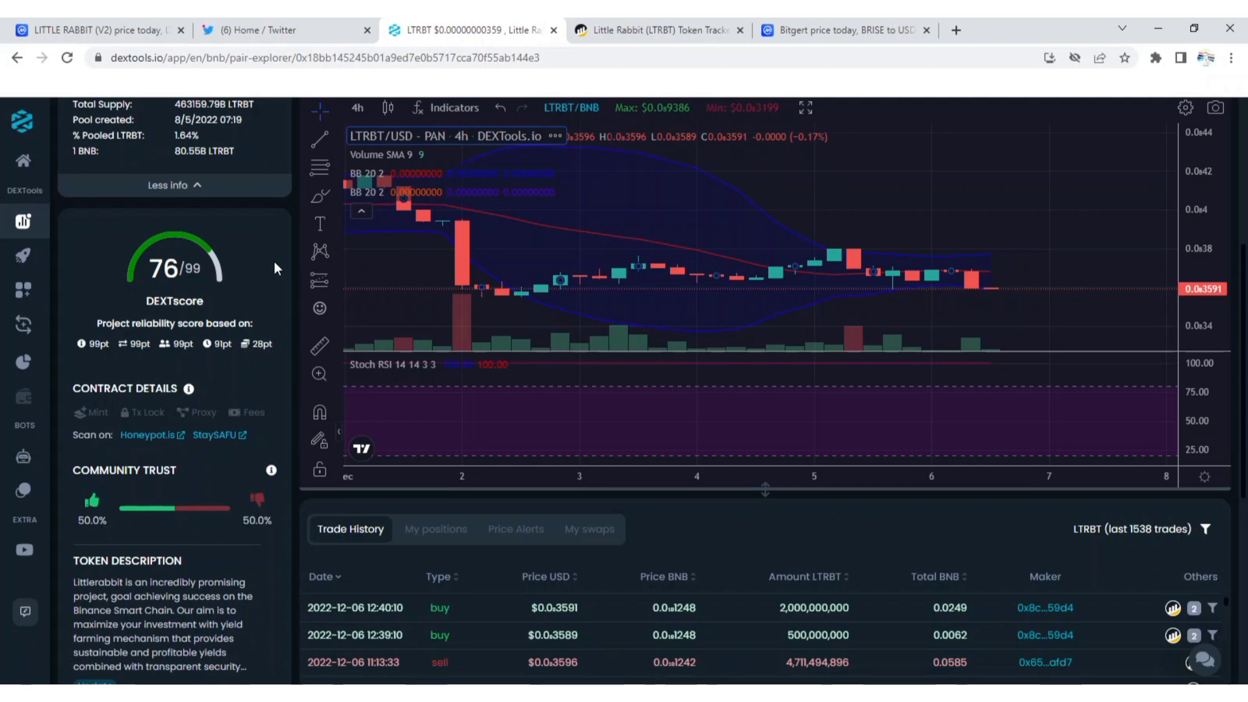
scroll(down, 3)
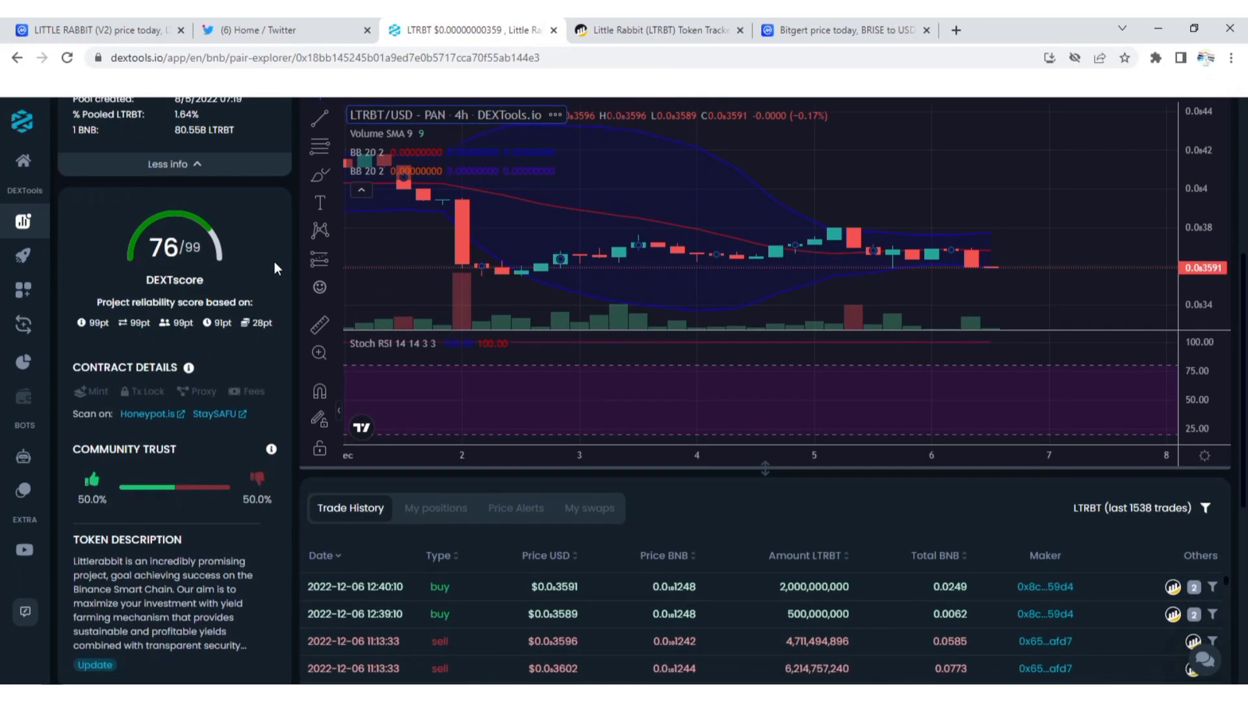
scroll(down, 3)
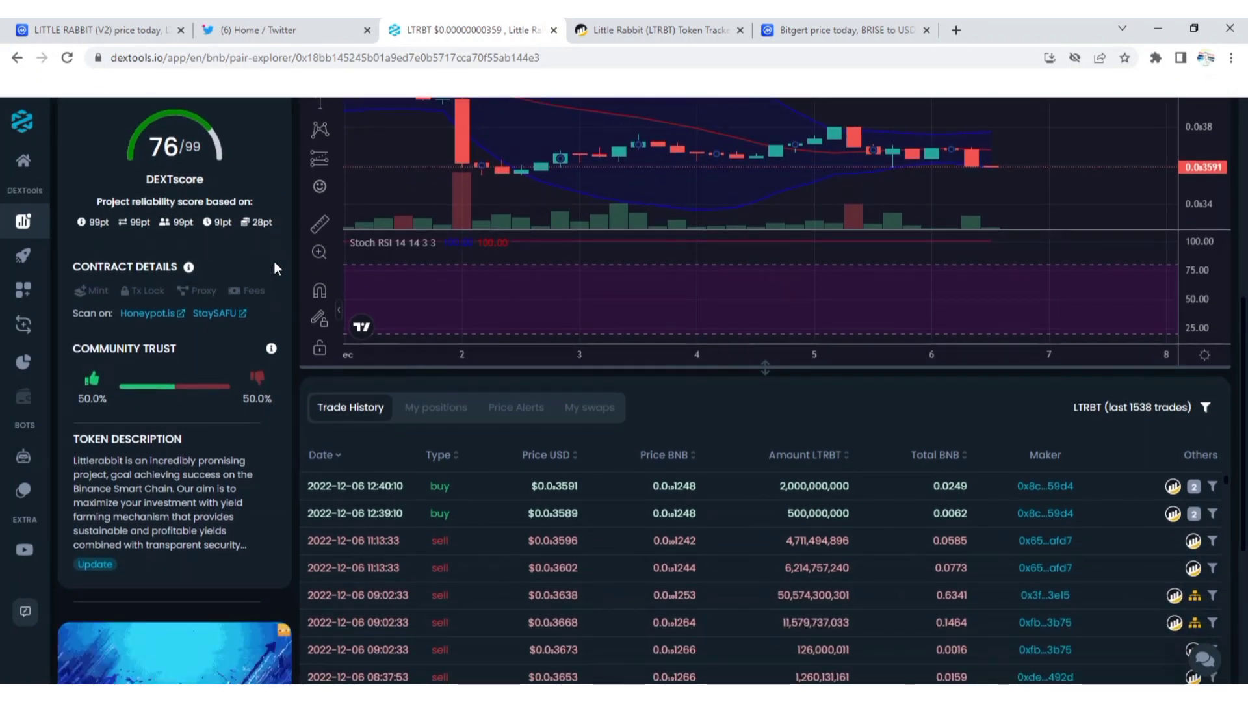
scroll(down, 3)
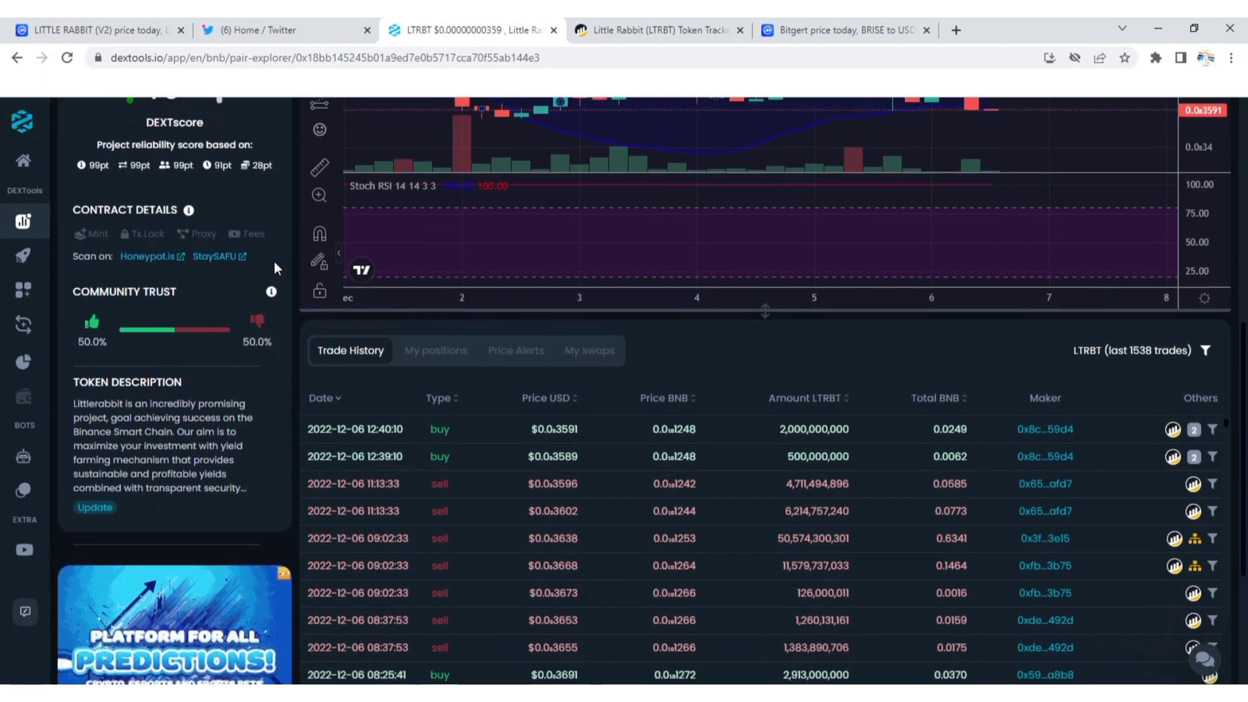
scroll(down, 3)
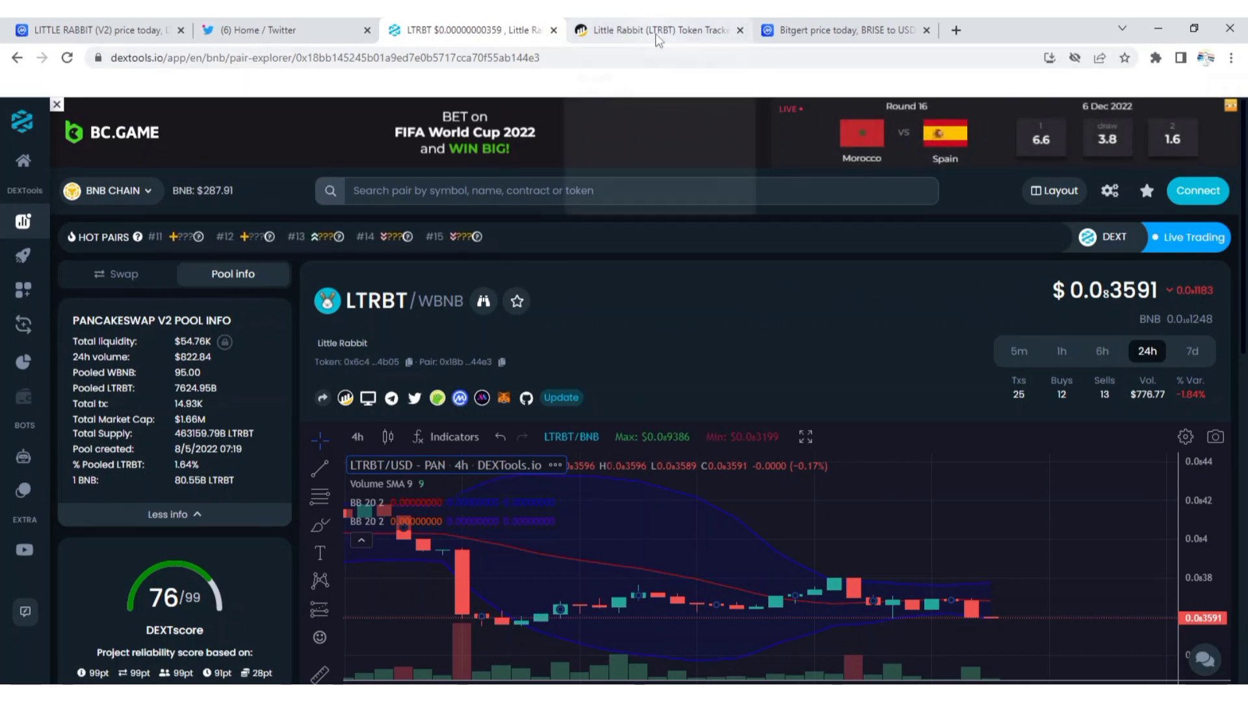
- Reload the Little Rabbit token page on BscScan to refresh its transfers list
click(653, 31)
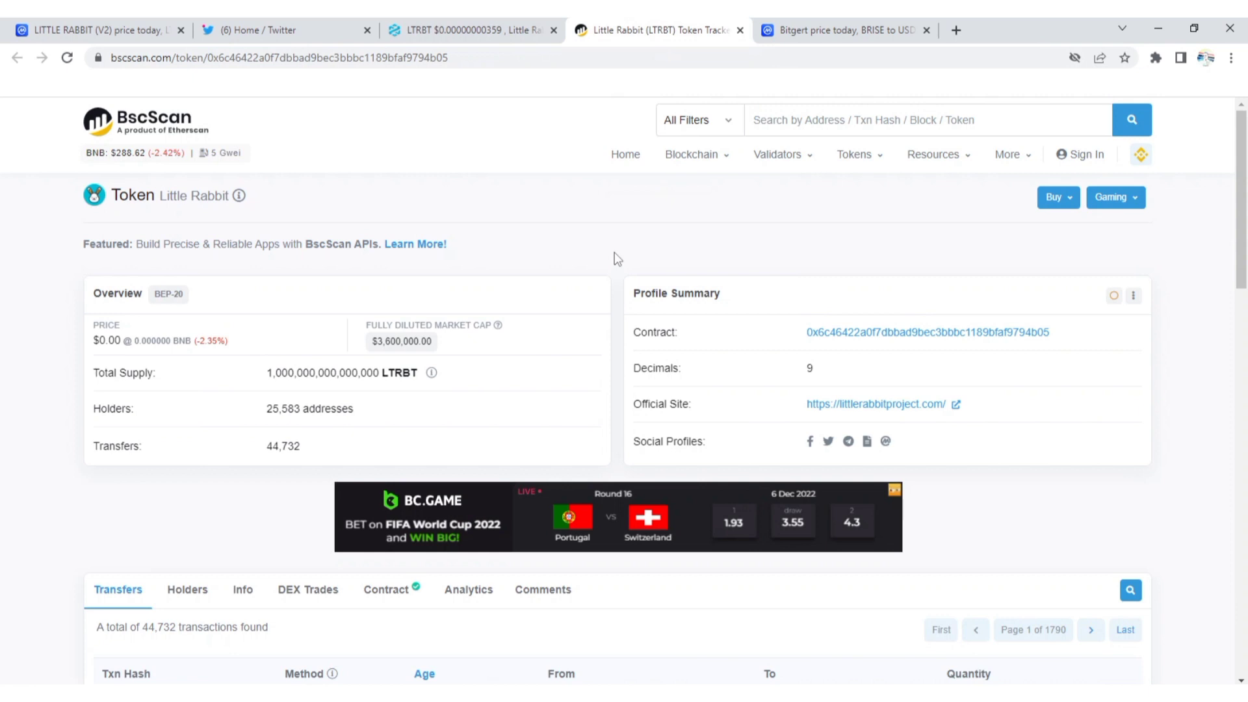
scroll(down, 3)
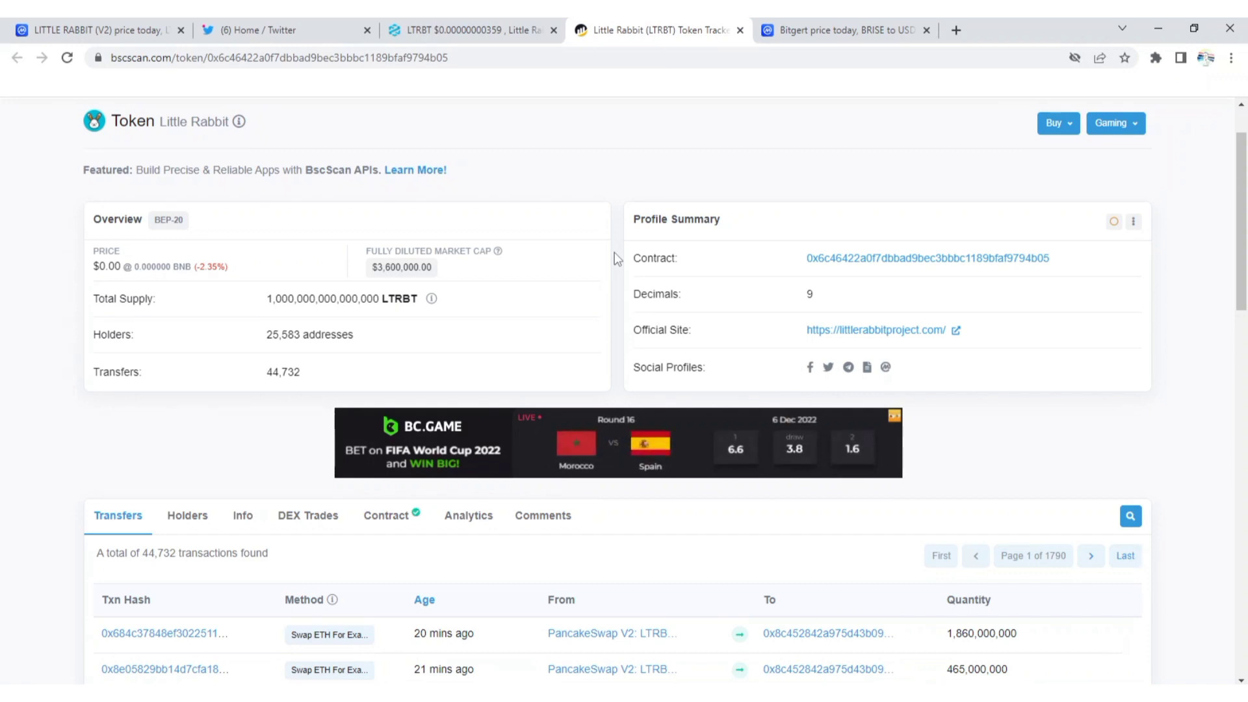
scroll(down, 3)
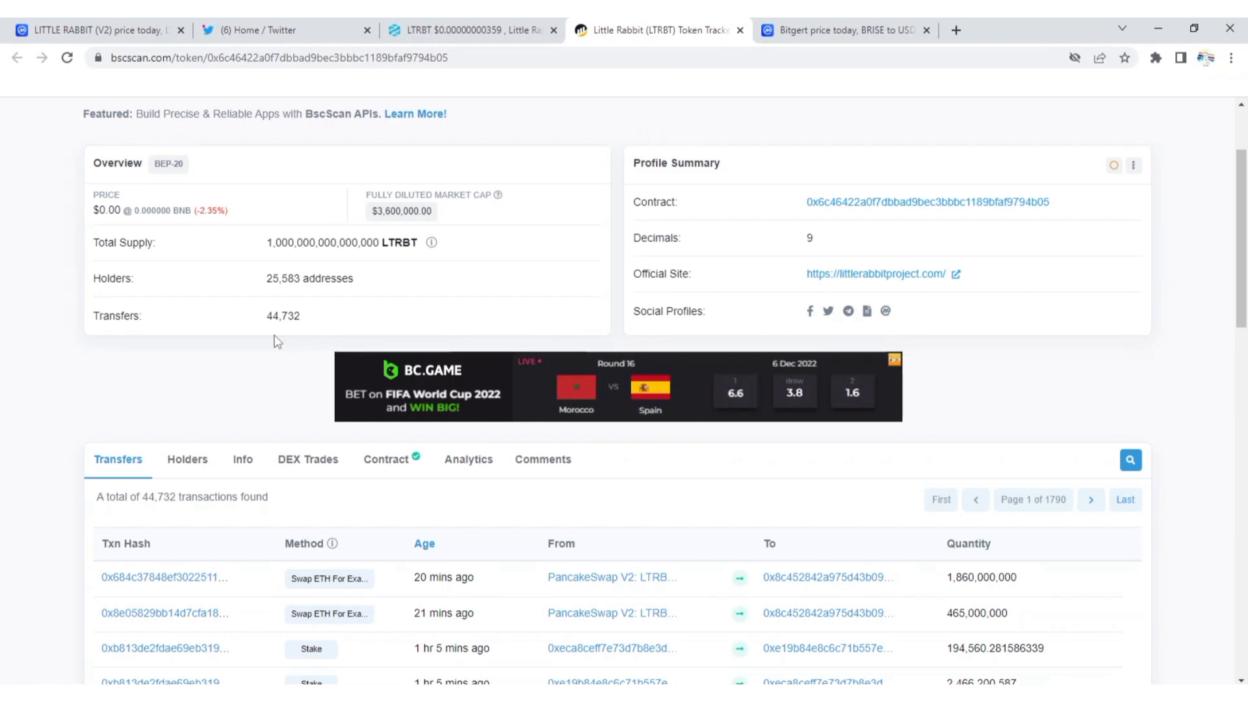
scroll(down, 3)
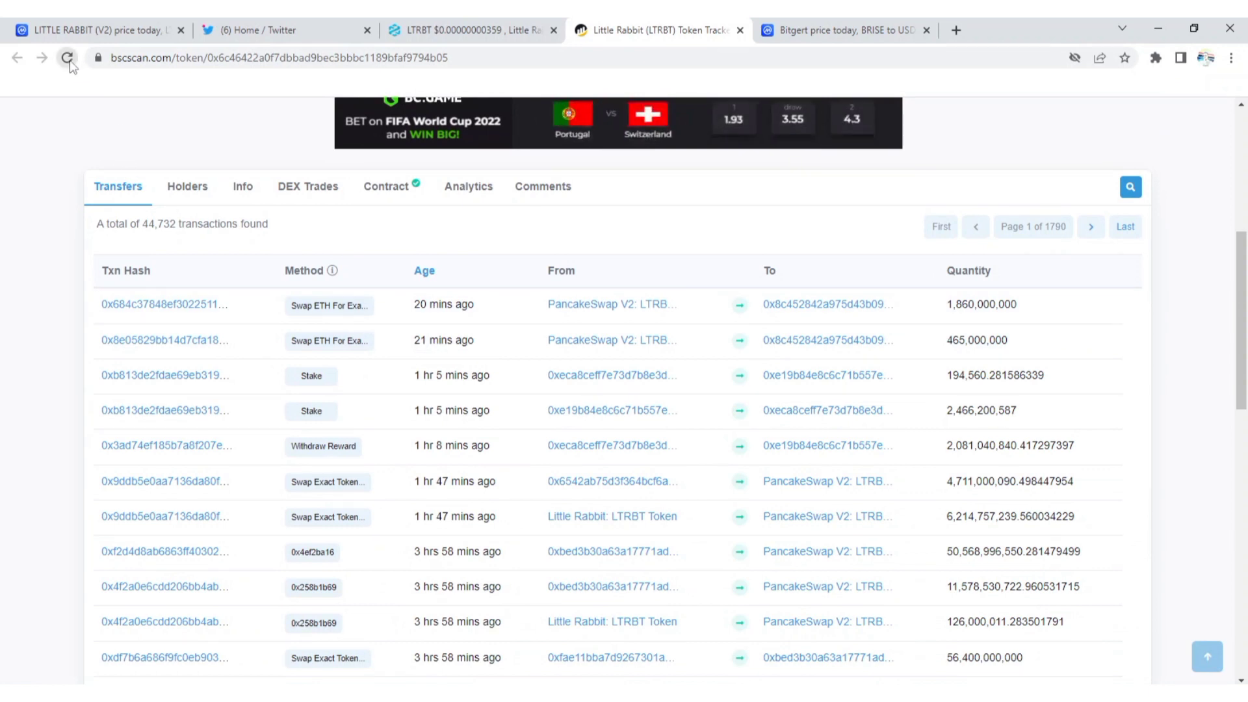
click(69, 57)
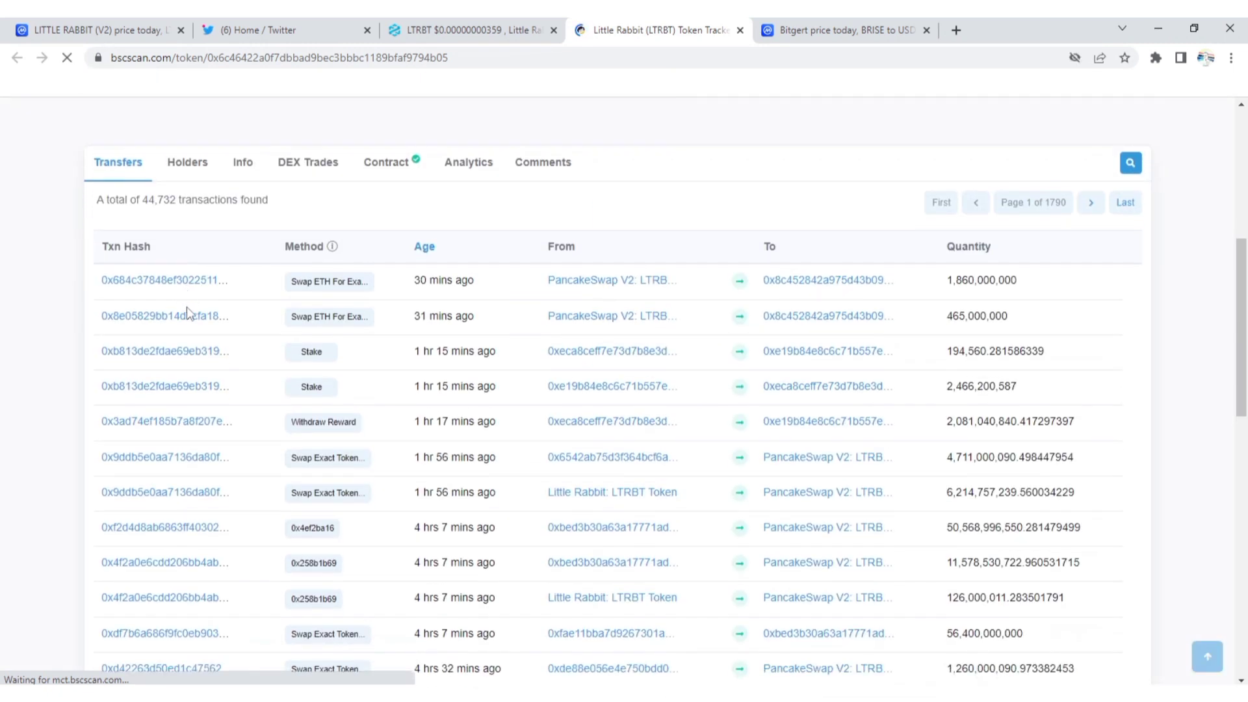
scroll(down, 3)
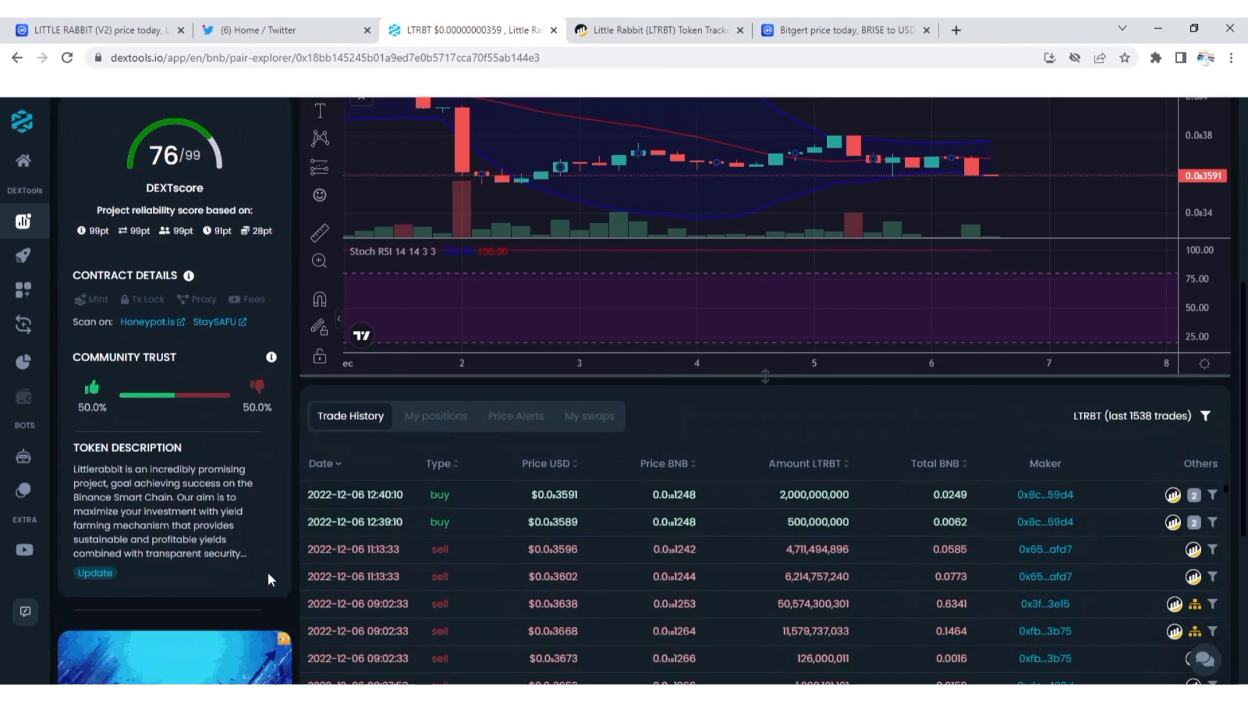
scroll(down, 3)
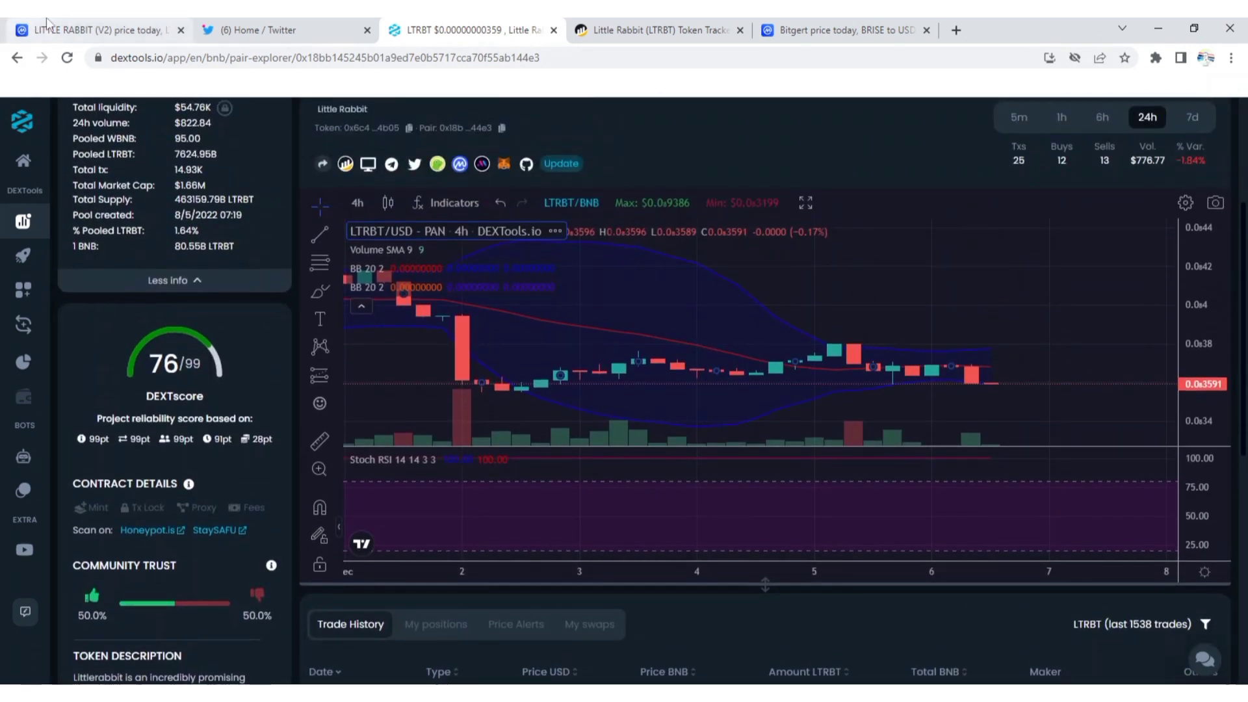
- Show LITTLE RABBIT (V2)'s Markets listing on CoinMarketCap and scroll through the exchanges
click(95, 30)
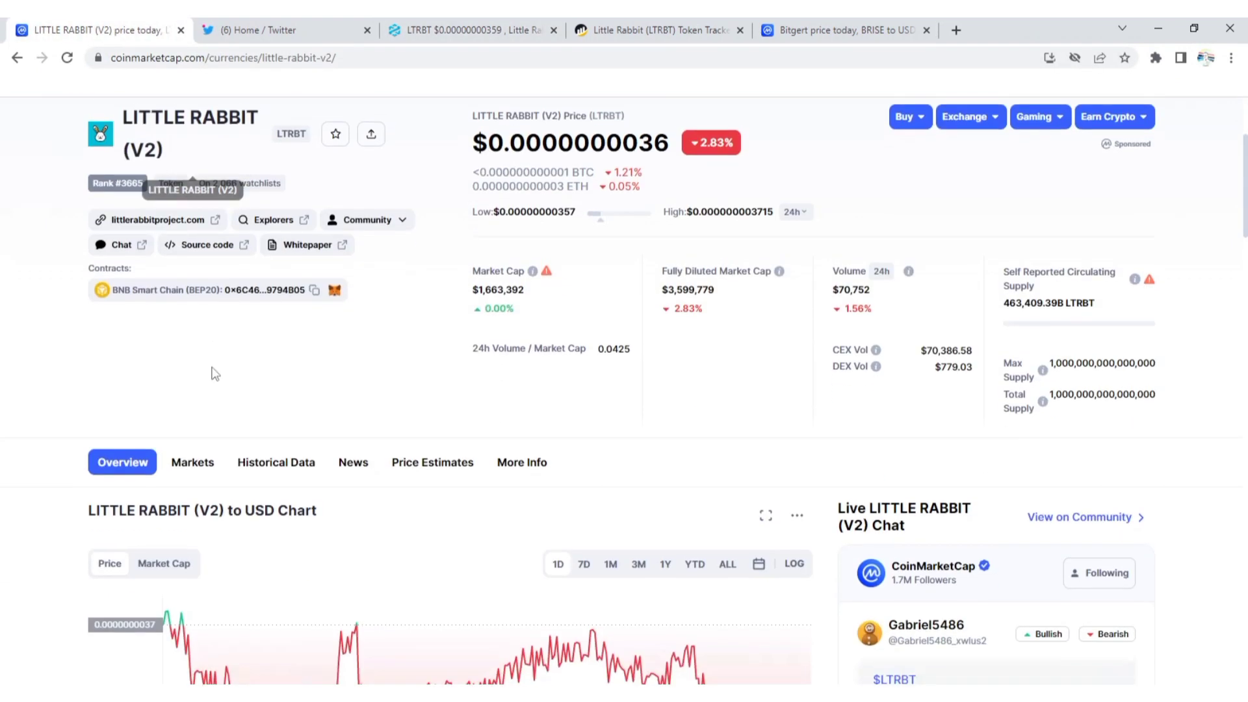
click(192, 462)
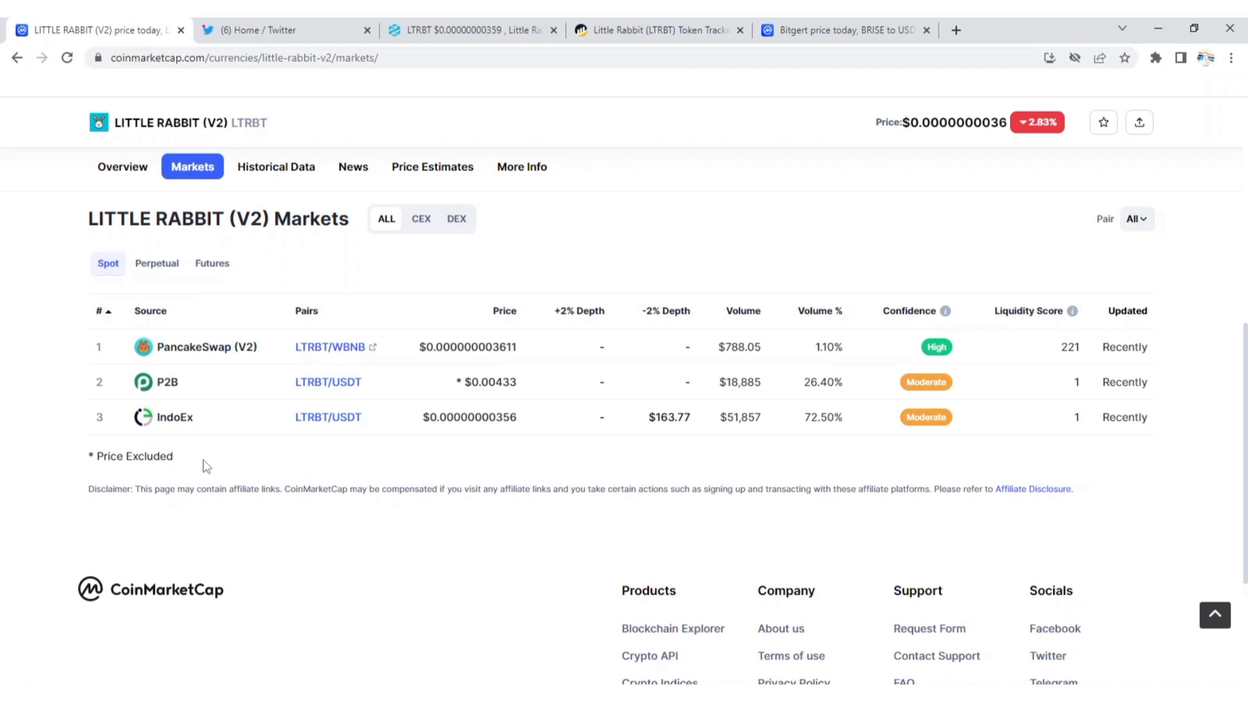
mouse_move(536, 325)
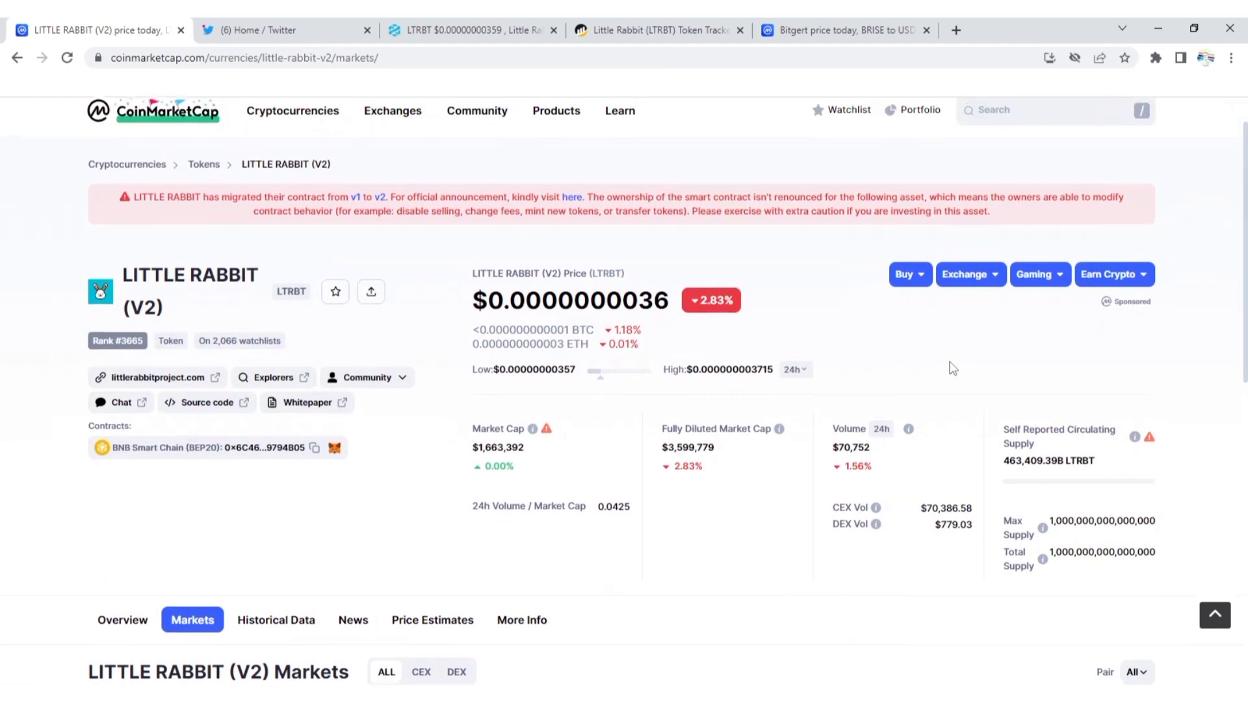
scroll(down, 3)
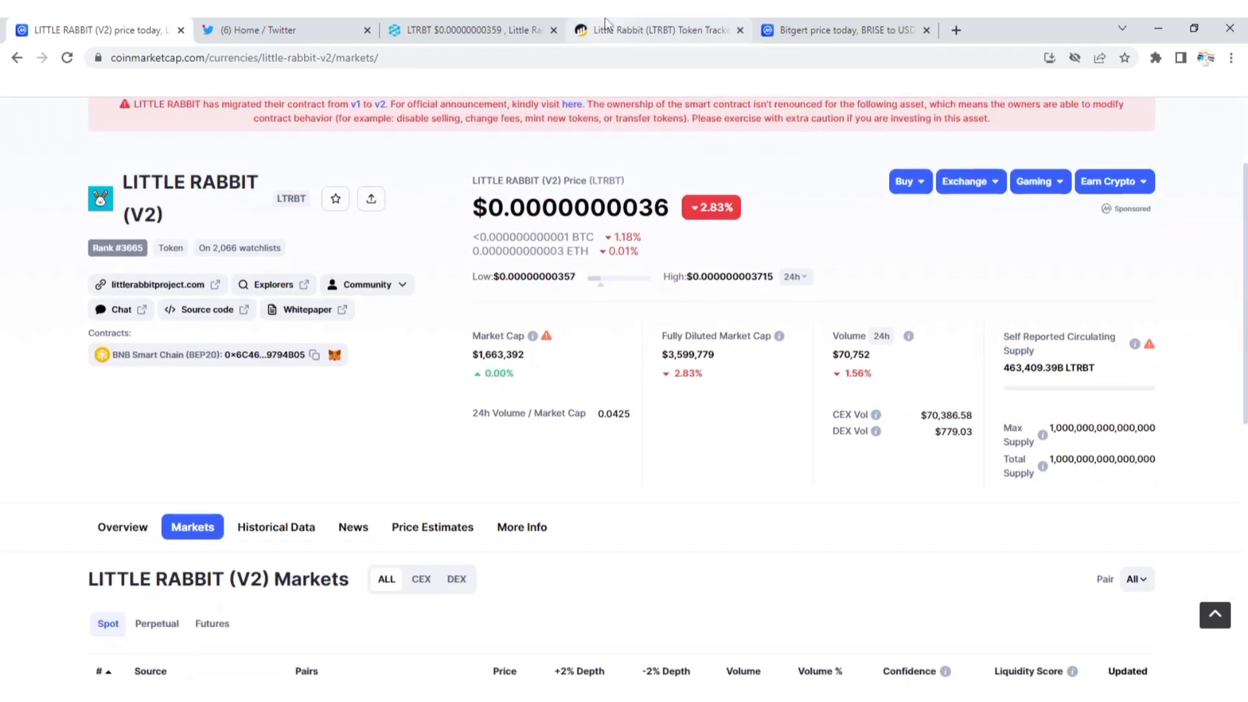
click(659, 31)
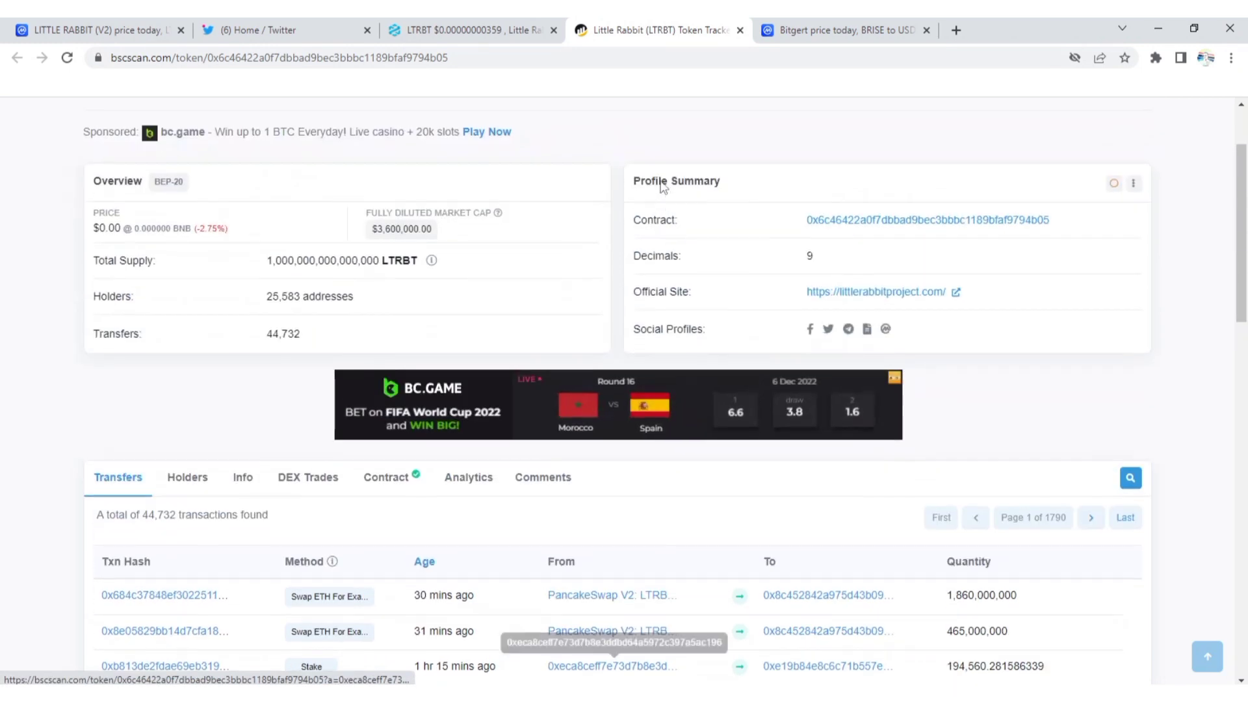
scroll(down, 3)
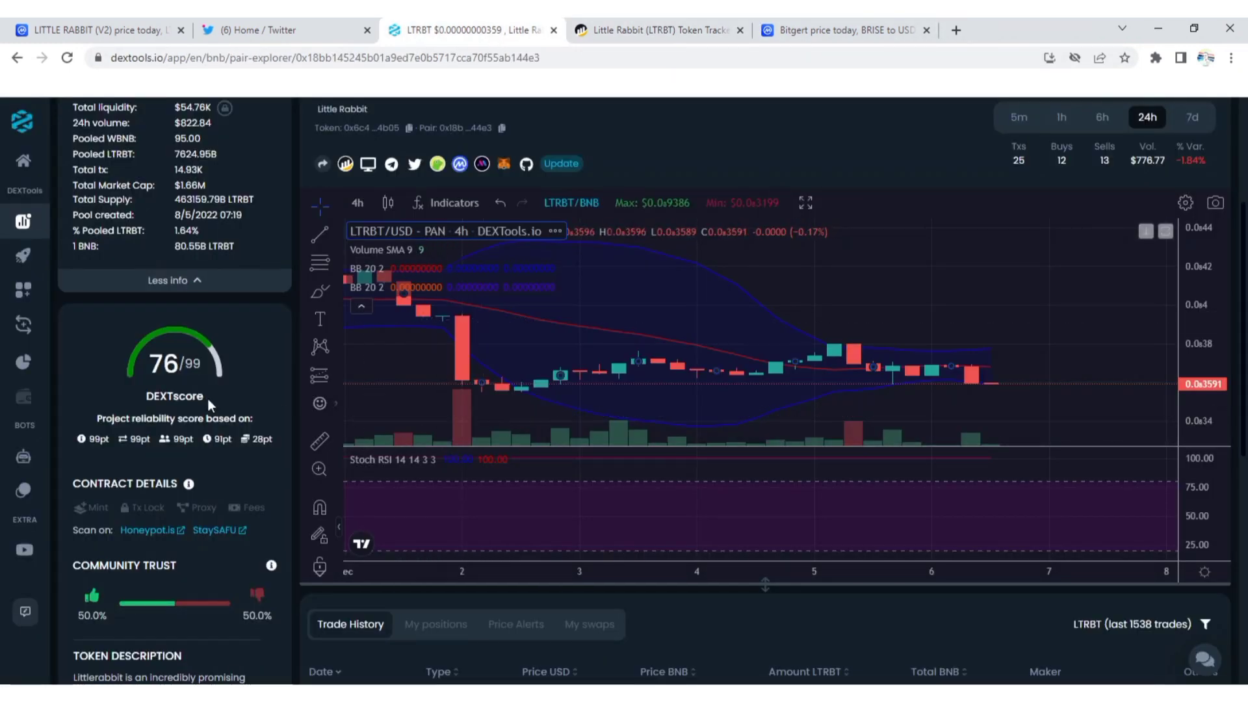
scroll(down, 3)
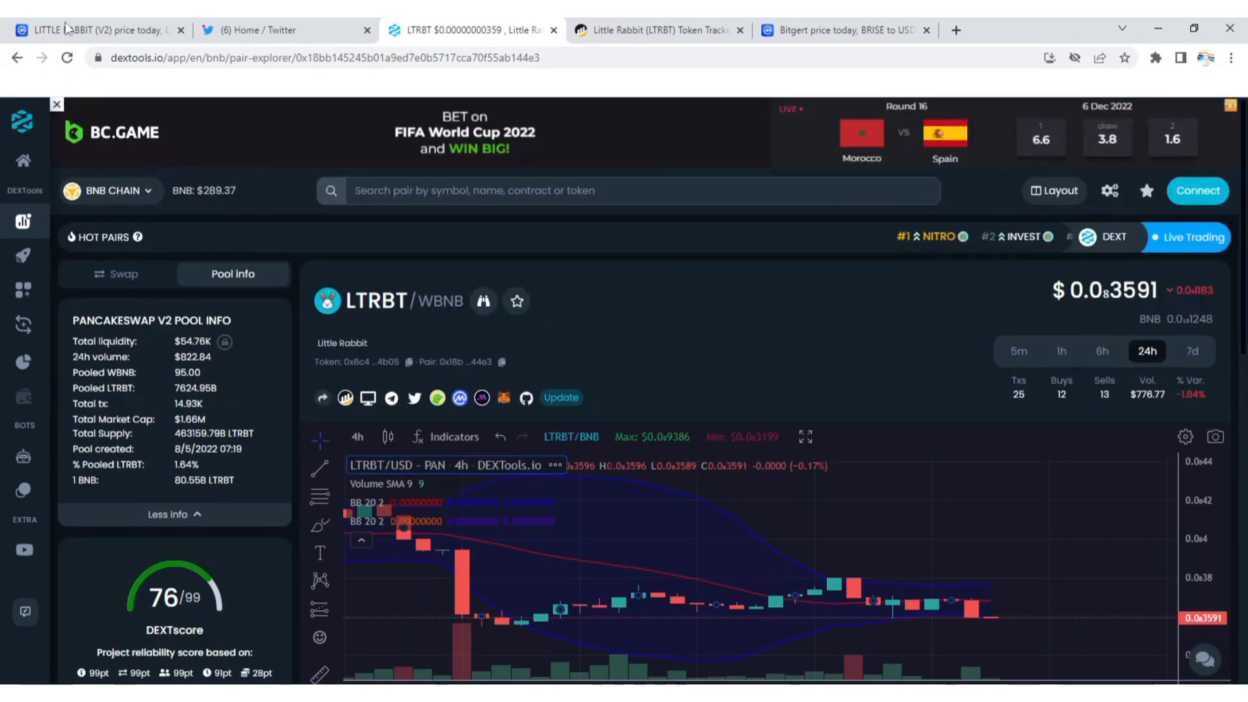
click(92, 29)
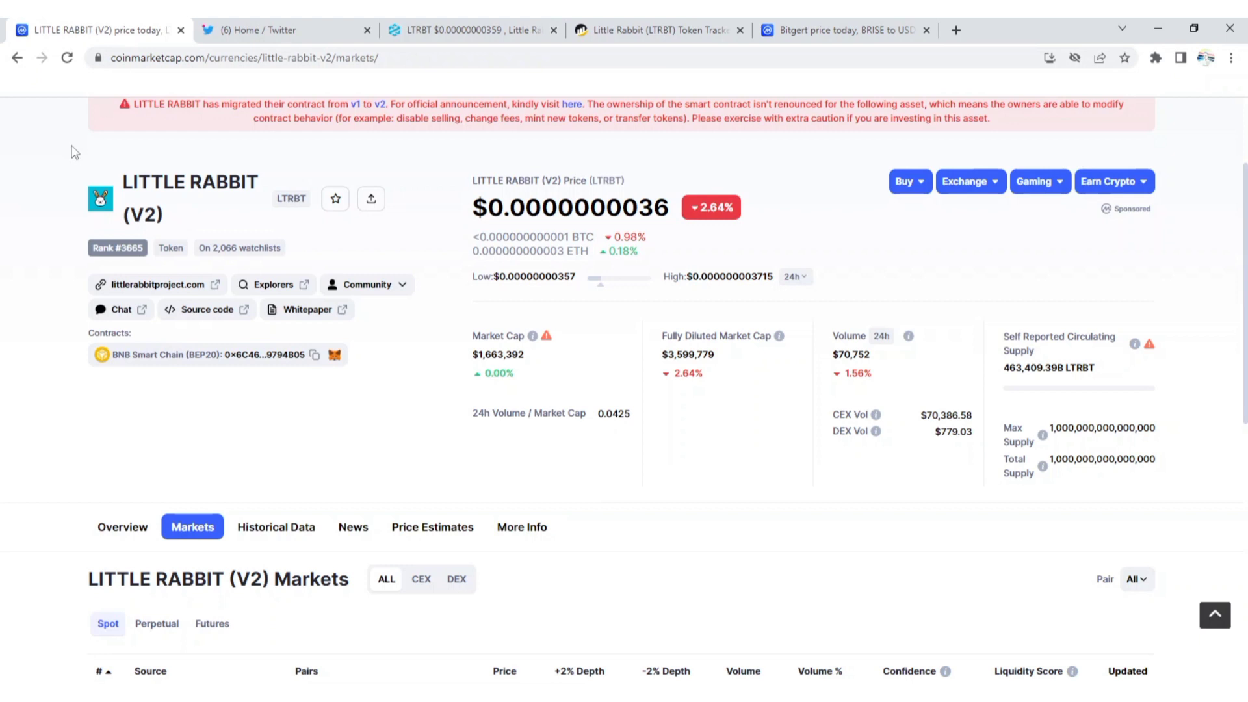